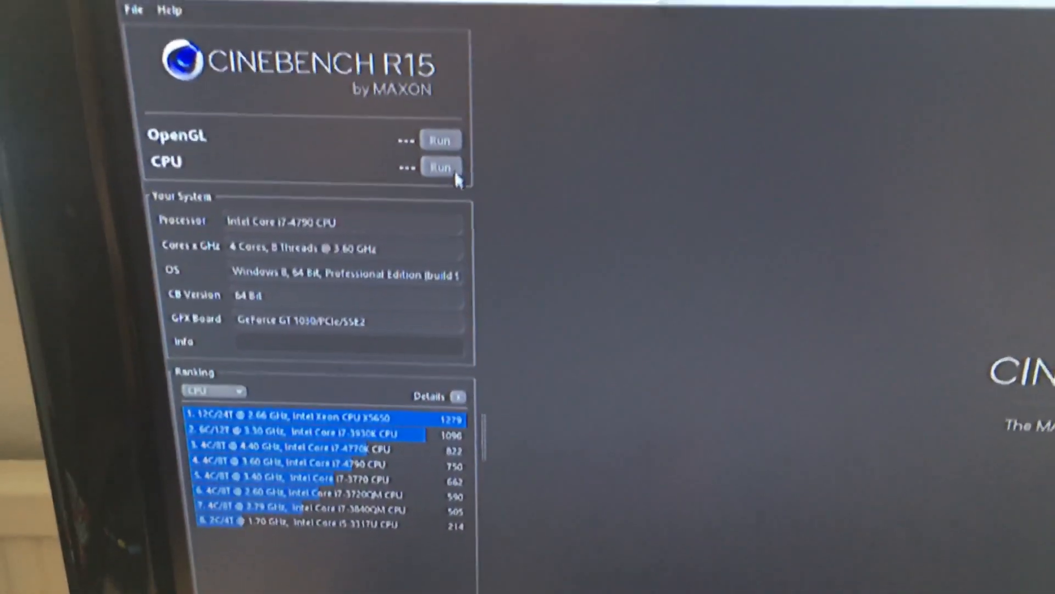
- Run the CPU rendering benchmark on this system
click(440, 140)
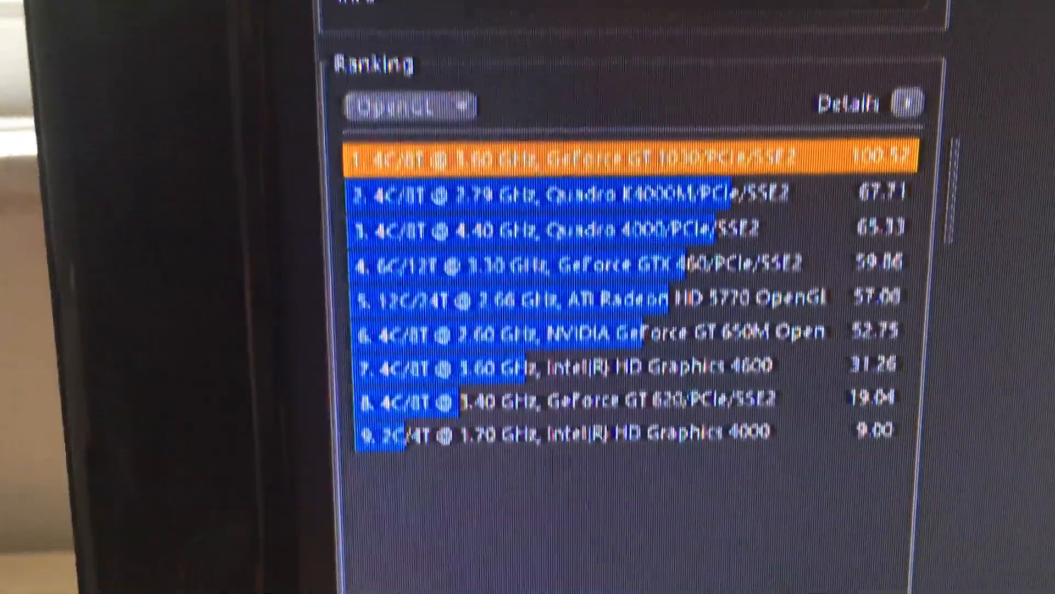
- Switch the Ranking list to CPU, highlighting the i7-4790's 761 score in fourth place
click(409, 106)
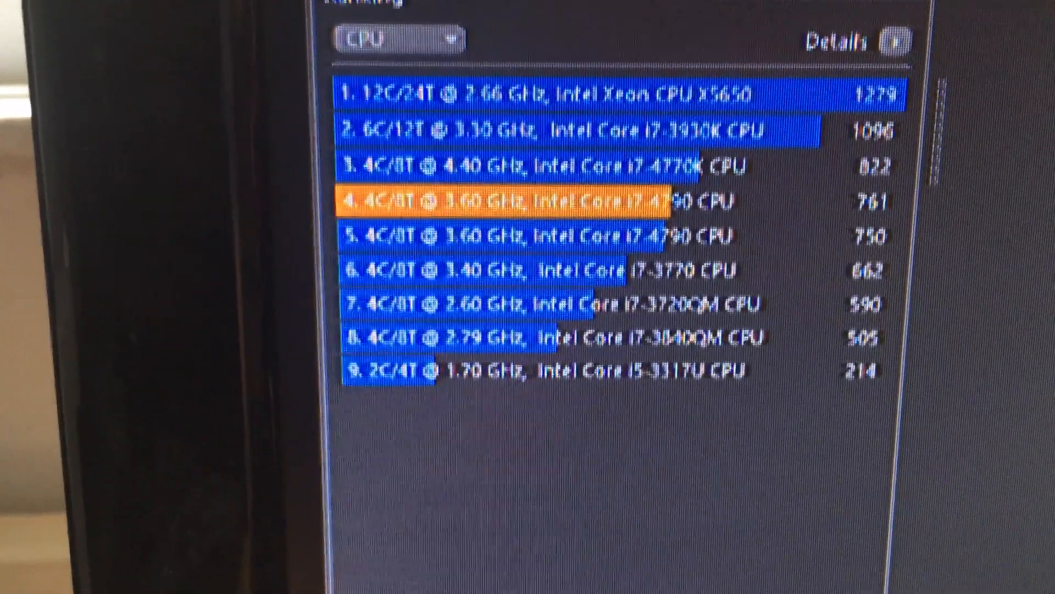